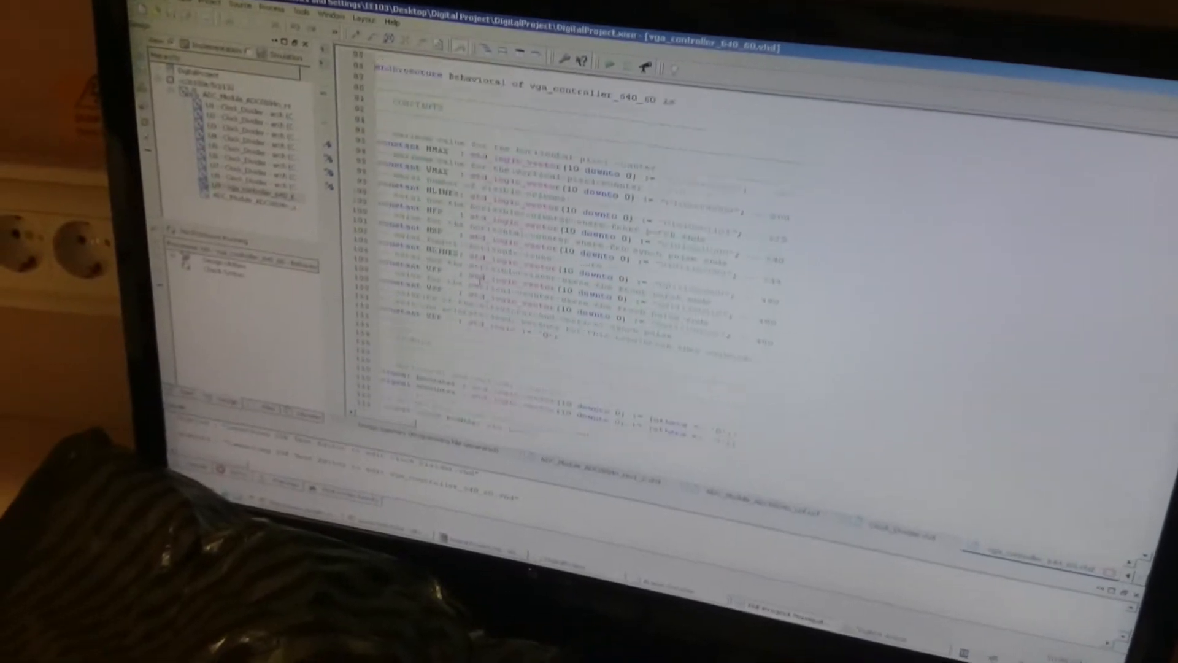
pyautogui.scroll(-3)
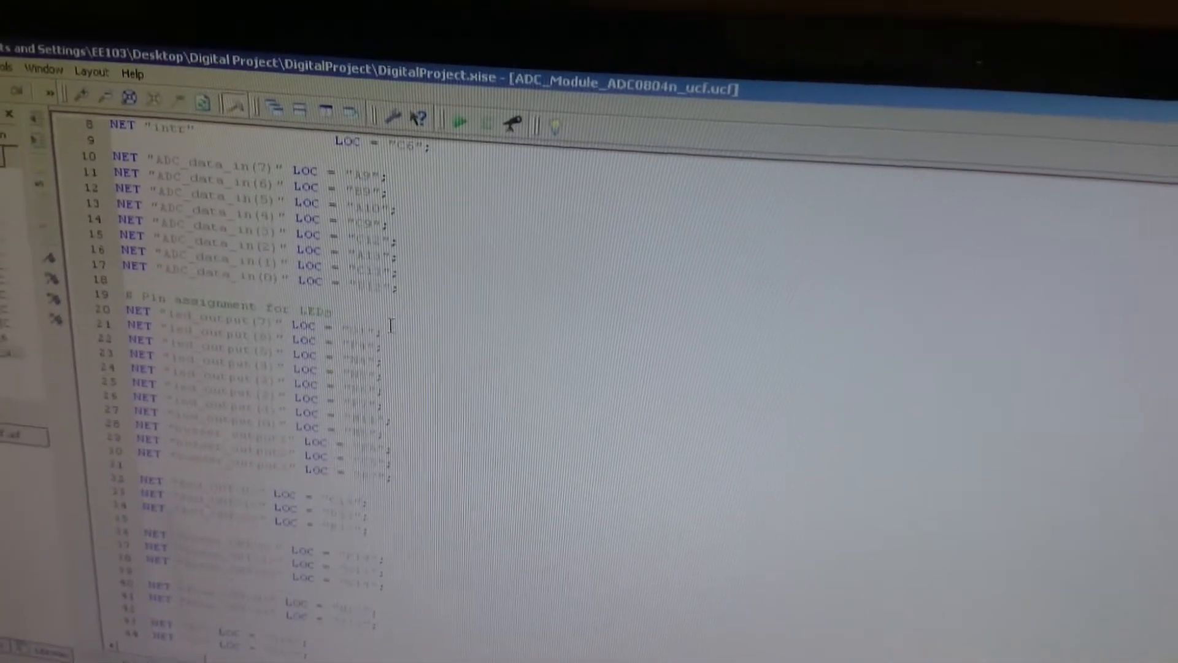
pyautogui.scroll(3)
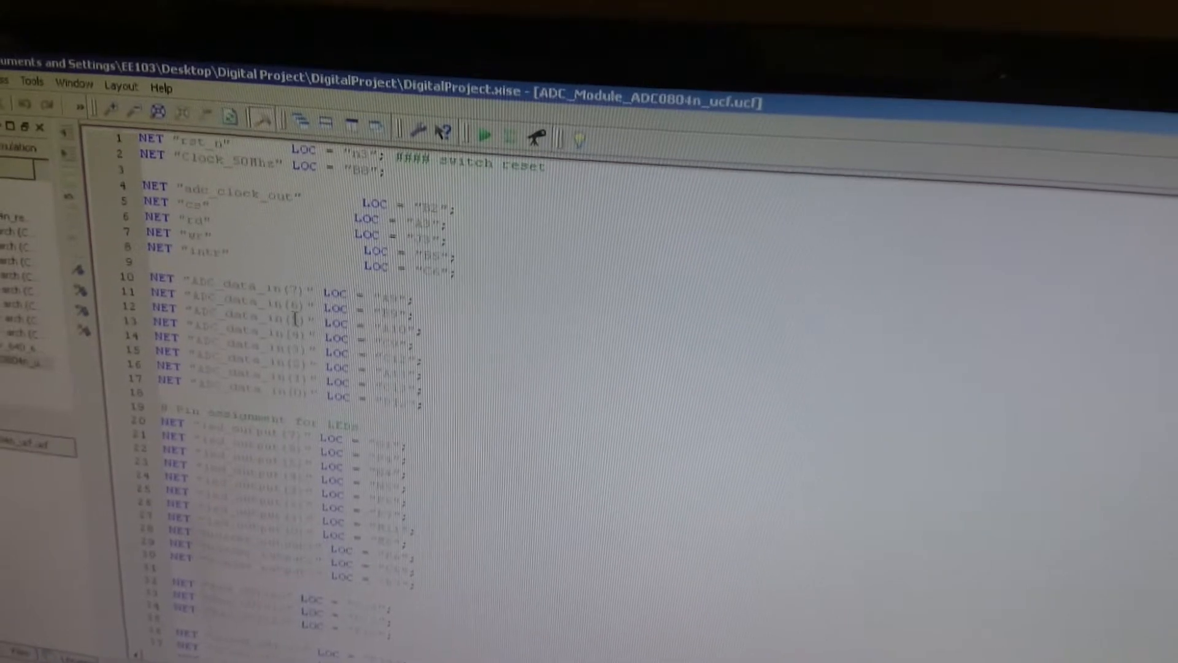